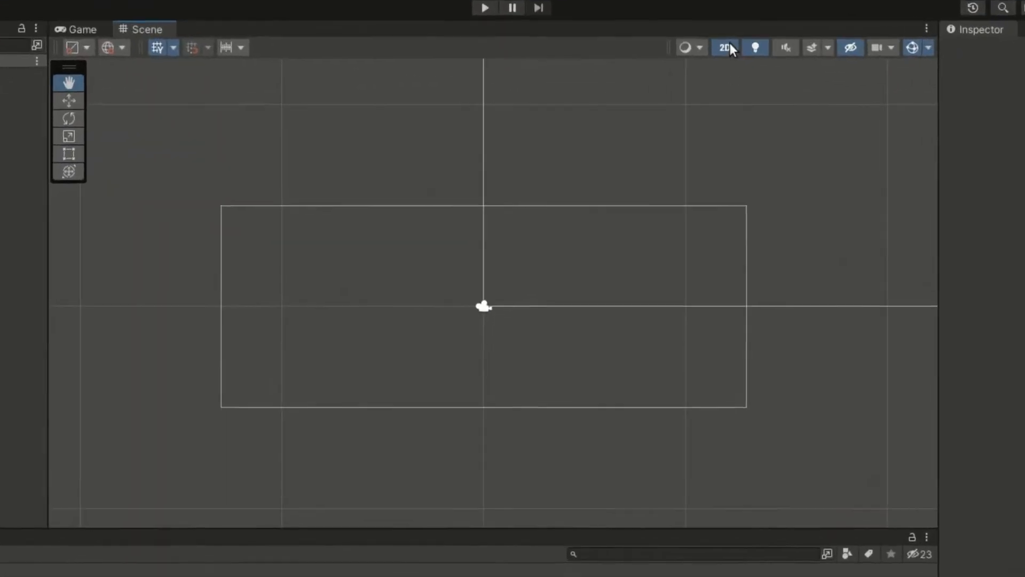
Toggle the Scene view's 2D mode off, on, then off to get a 3D perspective grid
{"action": "left_click", "coordinate": [724, 47]}
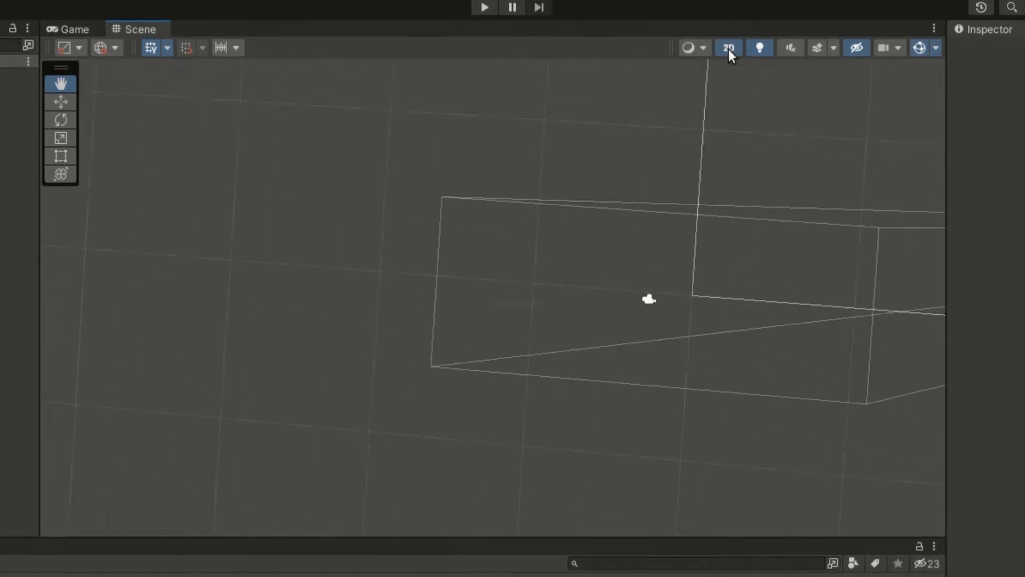
{"action": "left_click", "coordinate": [728, 47]}
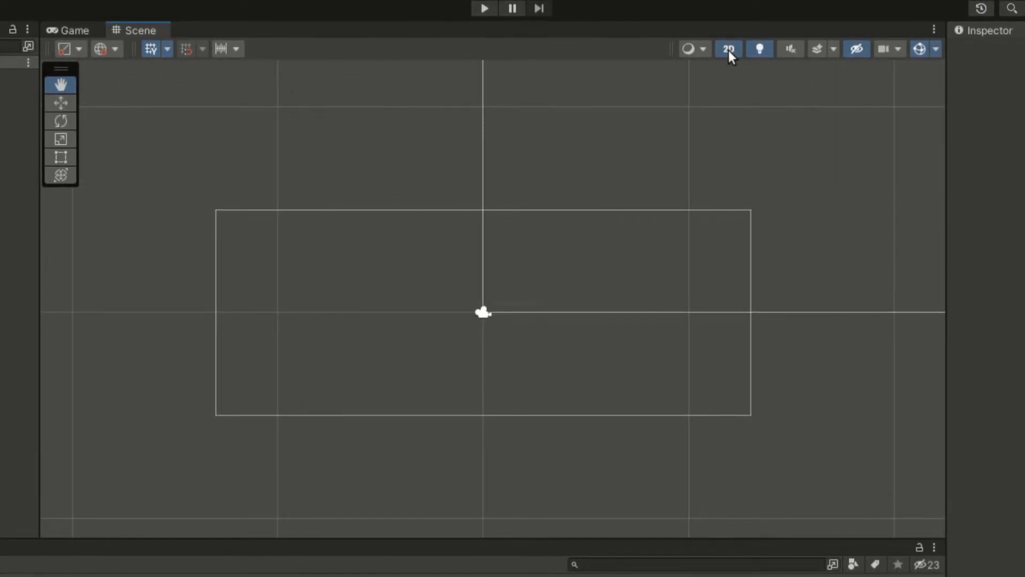
{"action": "mouse_move", "coordinate": [729, 50]}
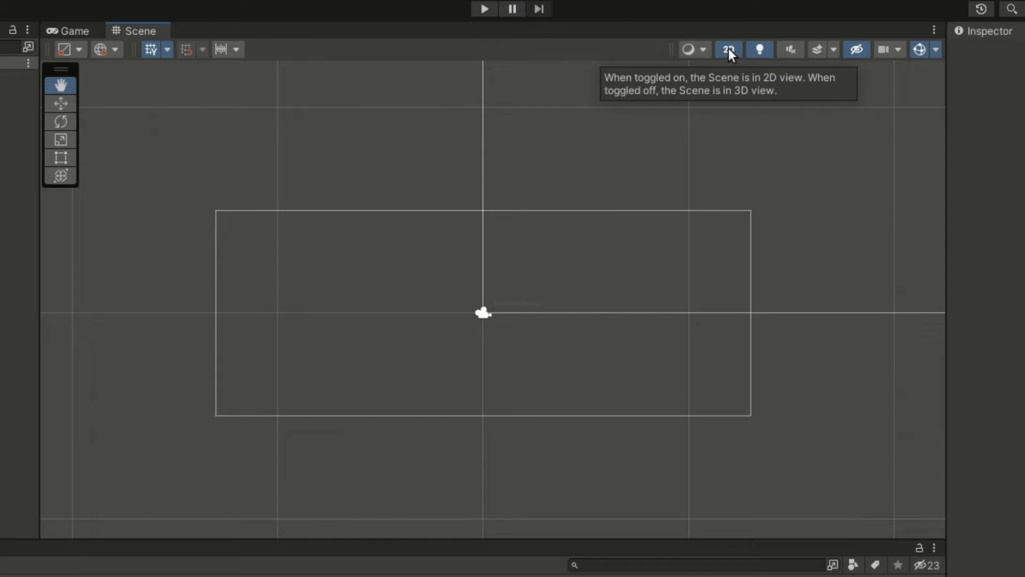
{"action": "left_click", "coordinate": [728, 49]}
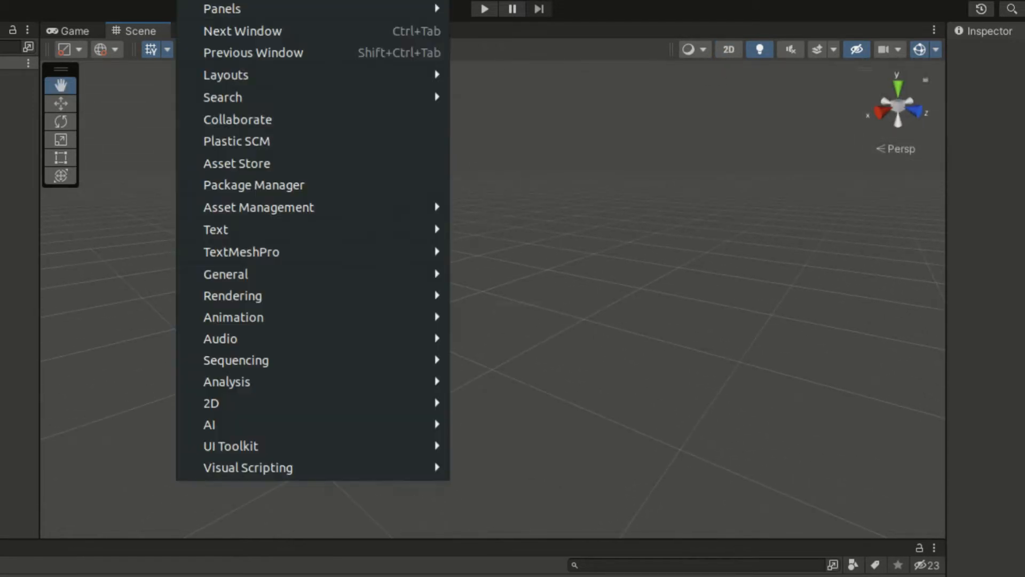
{"action": "mouse_move", "coordinate": [233, 295]}
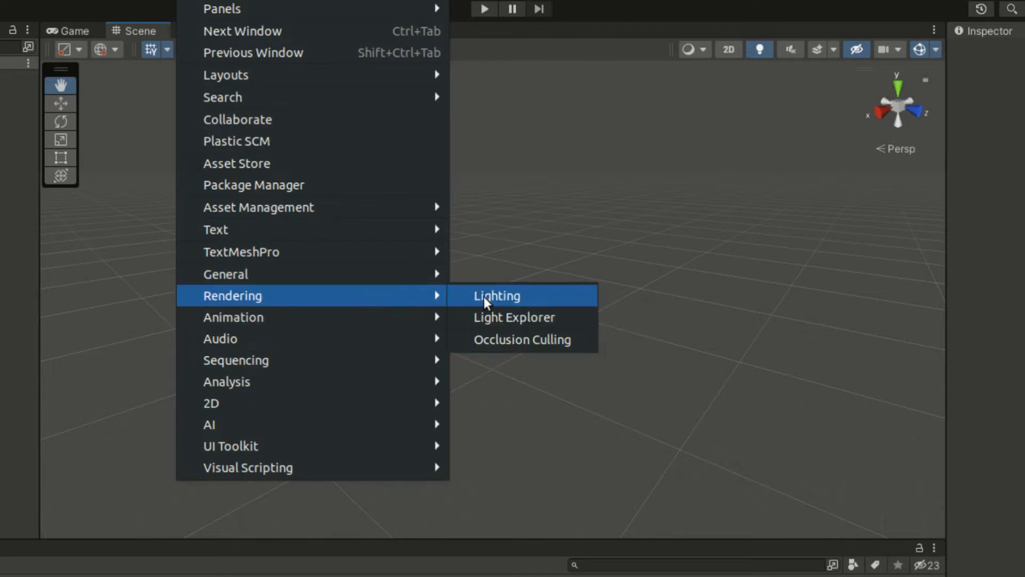
Assign a skybox material in the Lighting window's Environment settings
{"action": "left_click", "coordinate": [496, 295]}
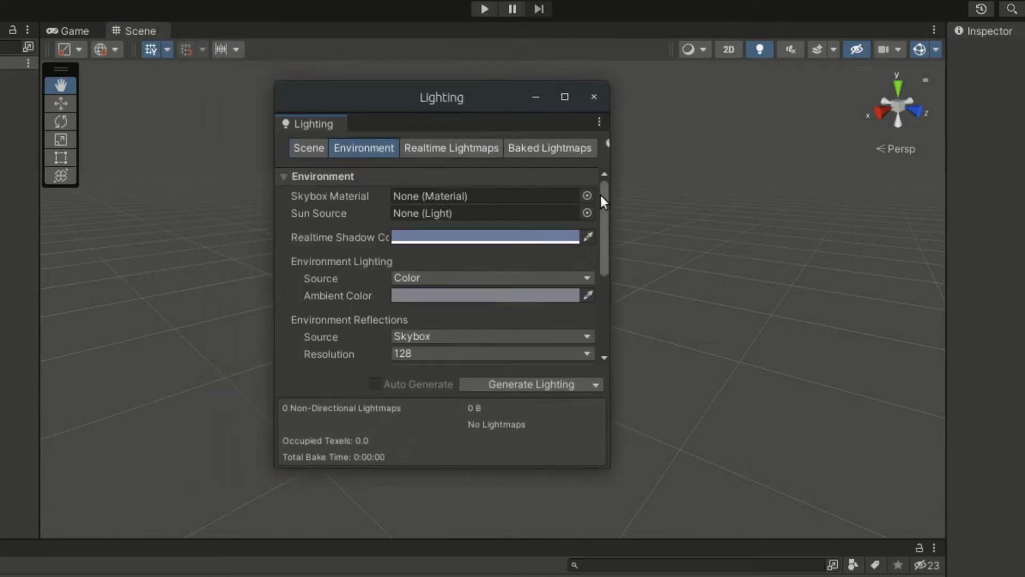
{"action": "left_click", "coordinate": [586, 196]}
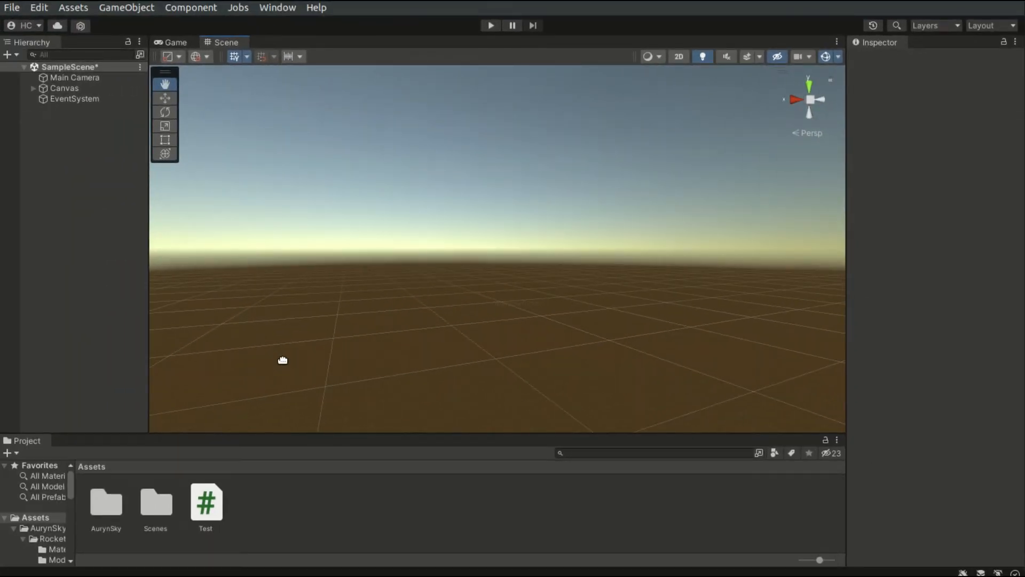
{"action": "mouse_move", "coordinate": [139, 205]}
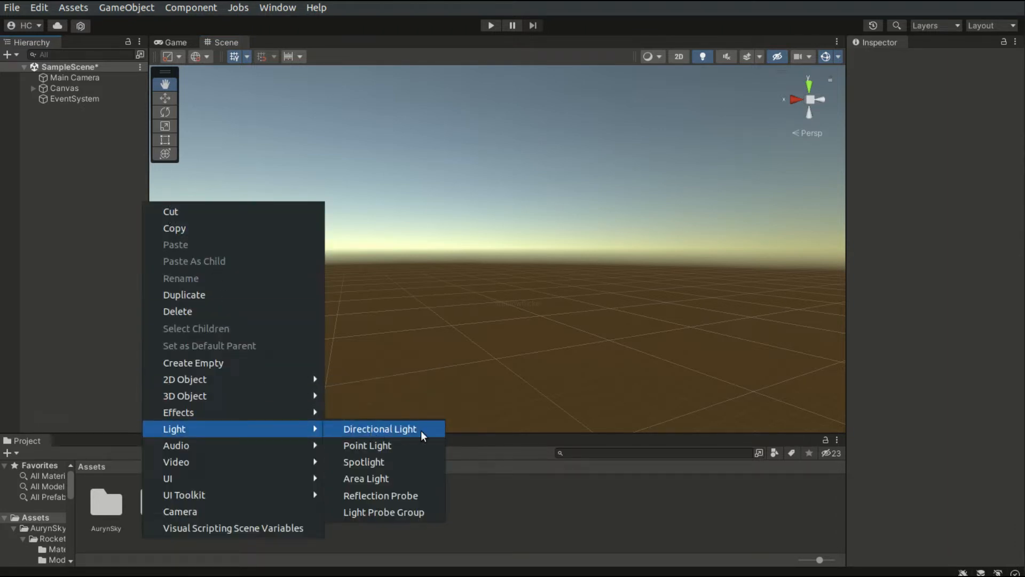
{"action": "mouse_move", "coordinate": [422, 461]}
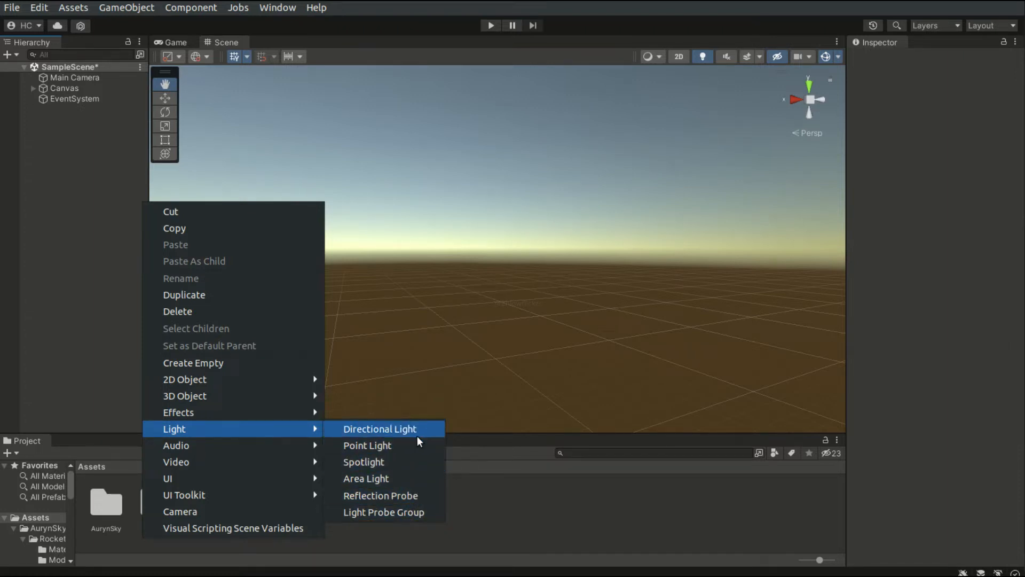
{"action": "mouse_move", "coordinate": [423, 429]}
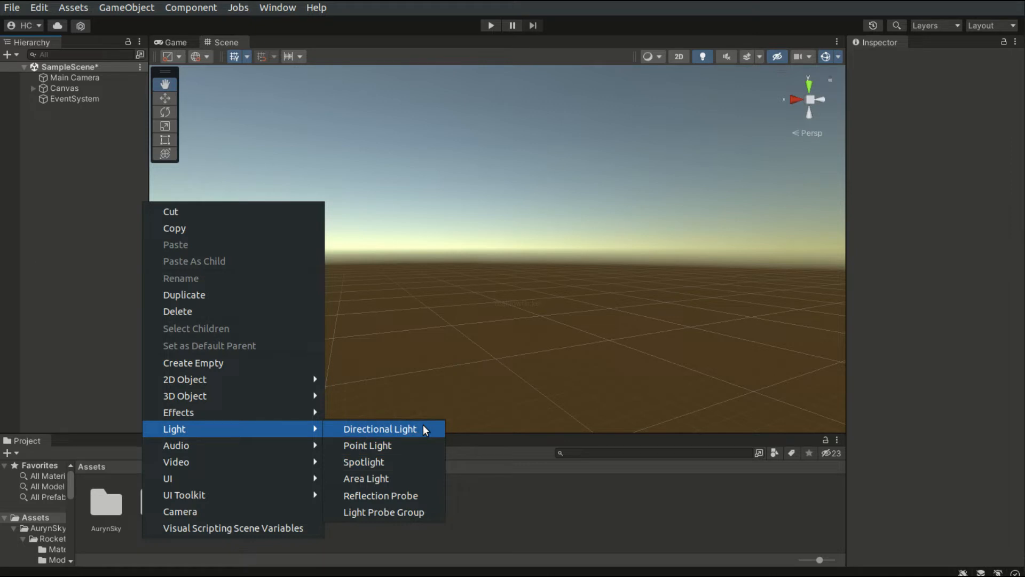
Add a Directional Light from the Hierarchy's Light menu
{"action": "left_click", "coordinate": [379, 429]}
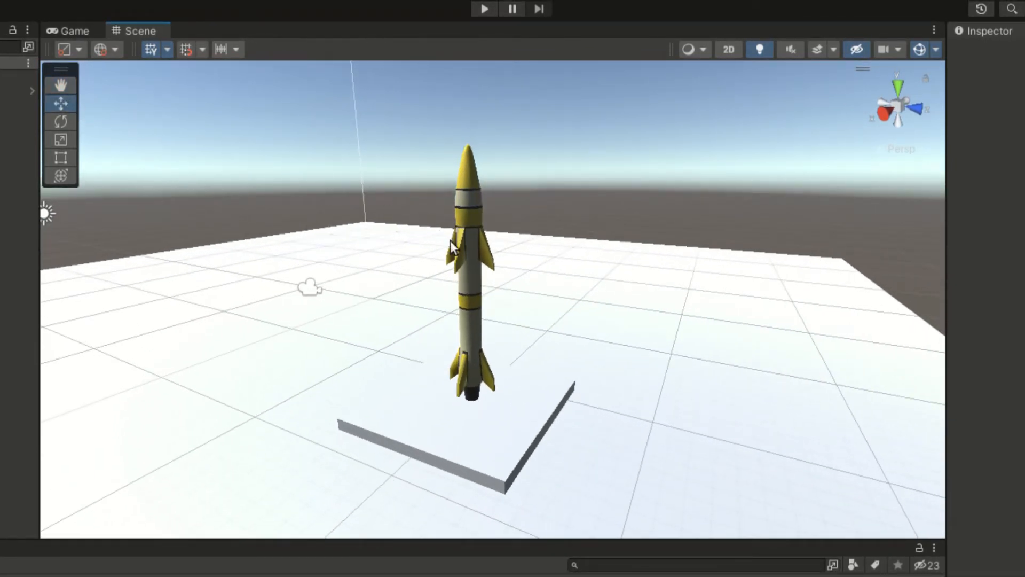
{"action": "left_click", "coordinate": [472, 262]}
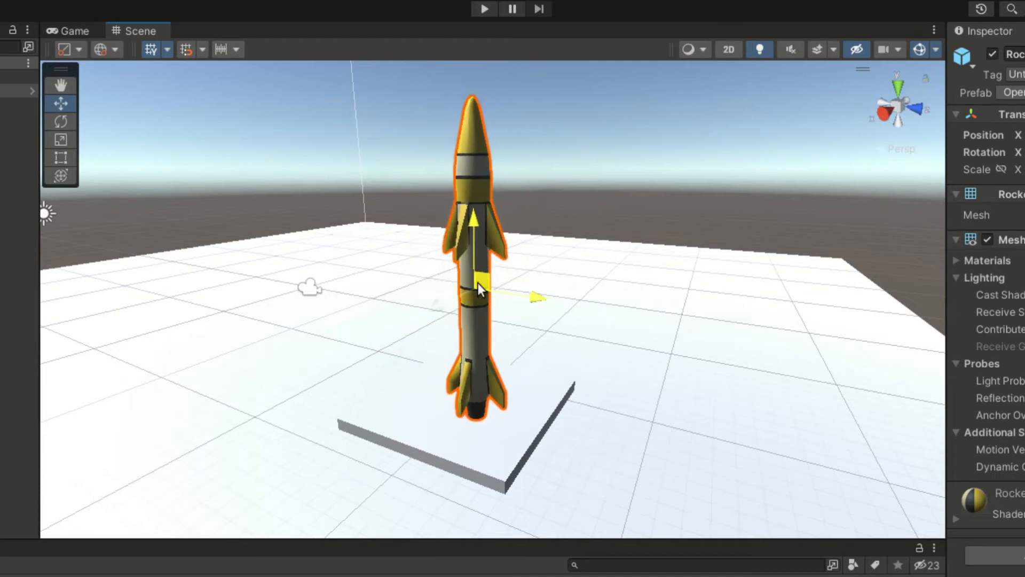
{"action": "left_click", "coordinate": [60, 123]}
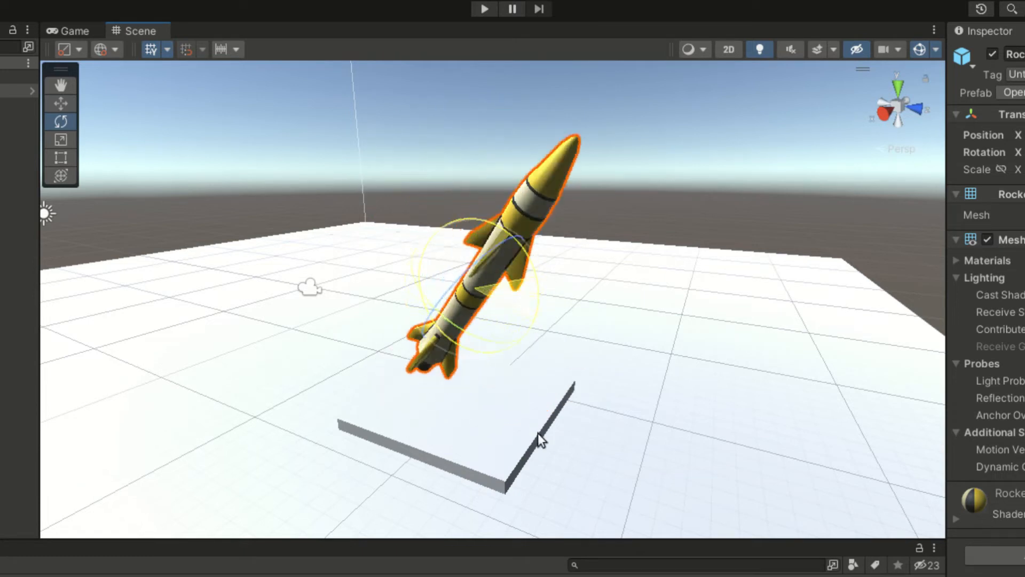
{"action": "left_click", "coordinate": [60, 140]}
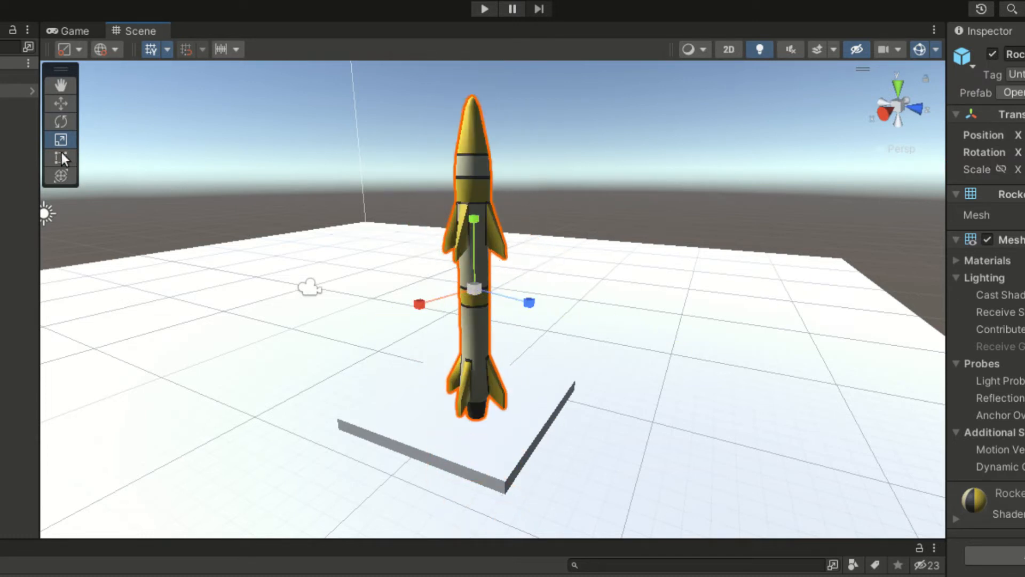
{"action": "left_click", "coordinate": [59, 157]}
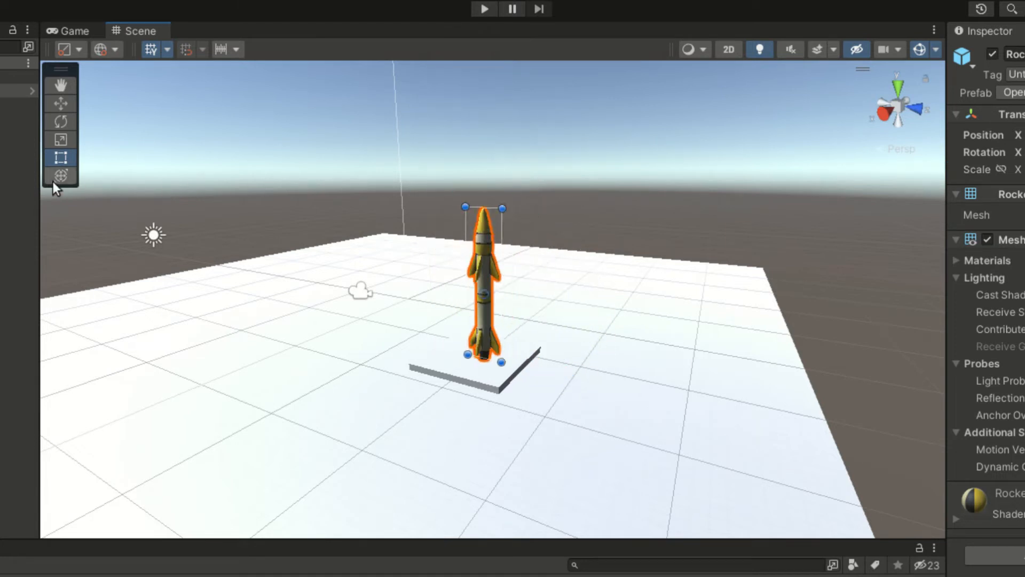
{"action": "left_click", "coordinate": [61, 175]}
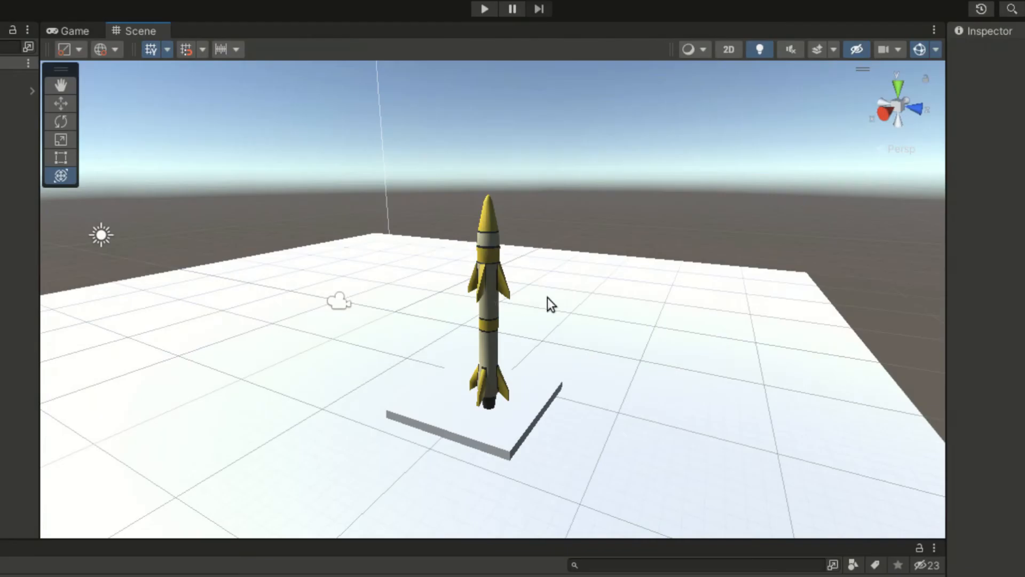
{"action": "mouse_move", "coordinate": [714, 65]}
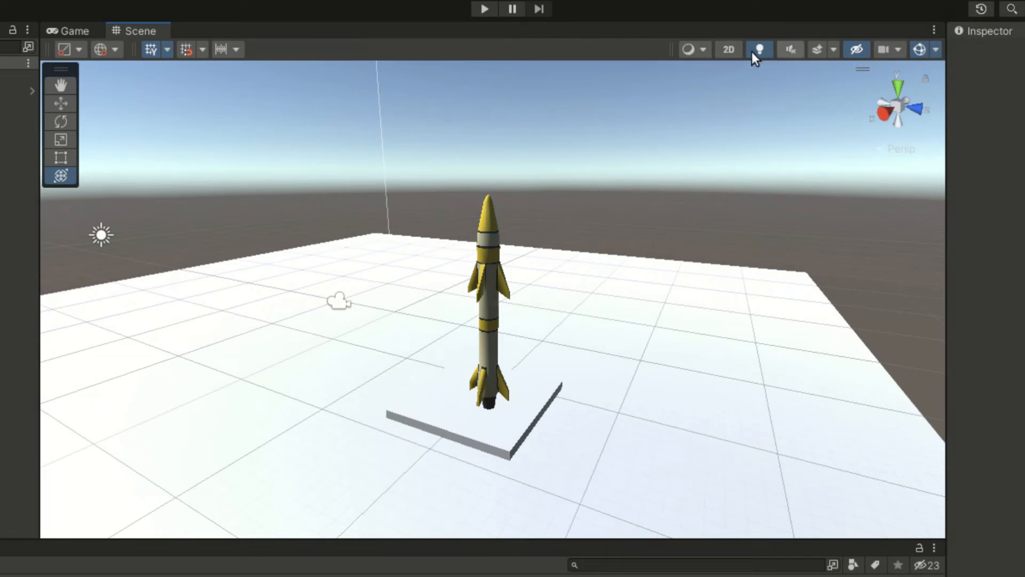
Choose an option from the scene drawing modes and switch the view from 2D to 3D
{"action": "left_click", "coordinate": [688, 49]}
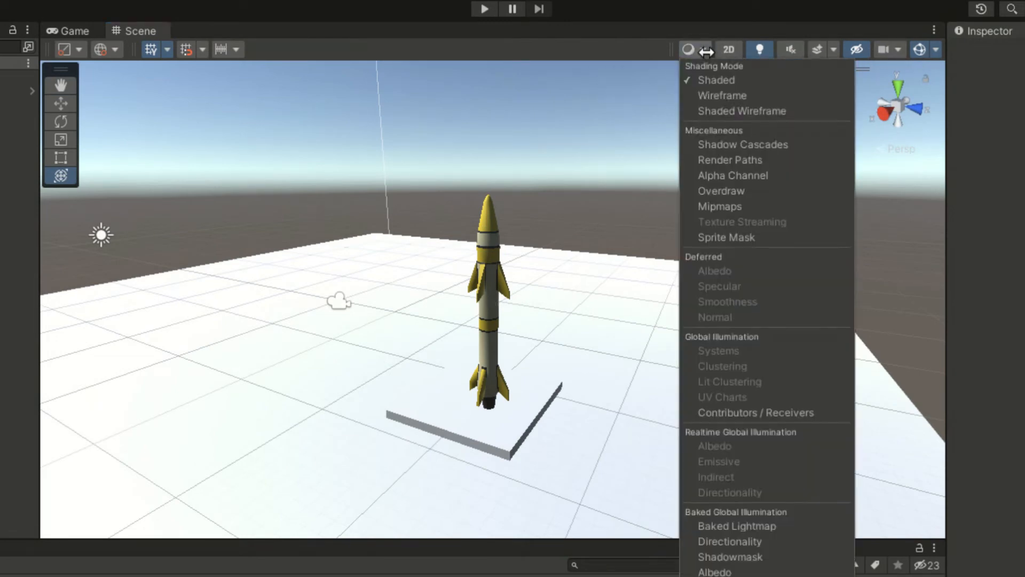
{"action": "mouse_move", "coordinate": [732, 175]}
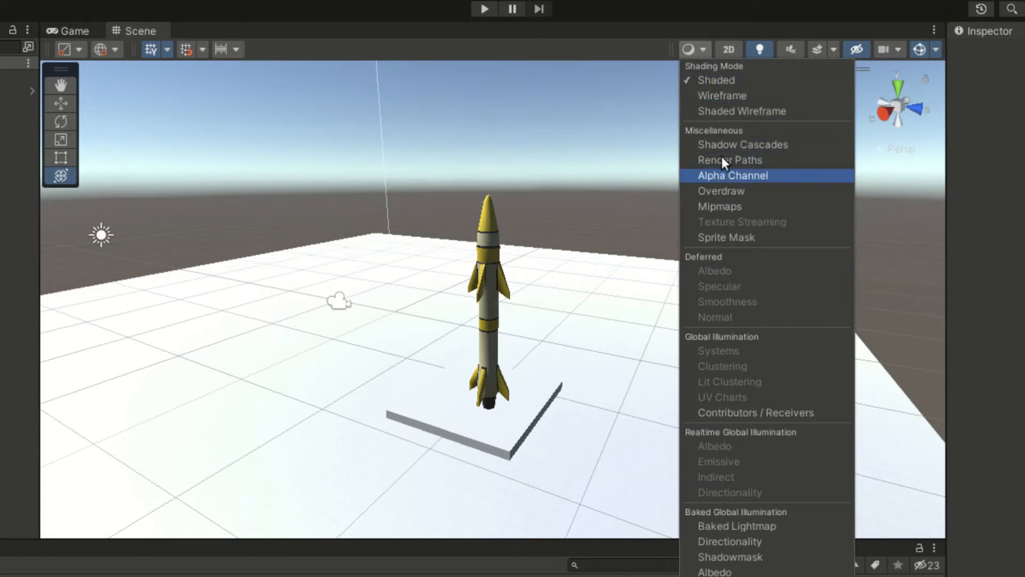
{"action": "left_click", "coordinate": [722, 96]}
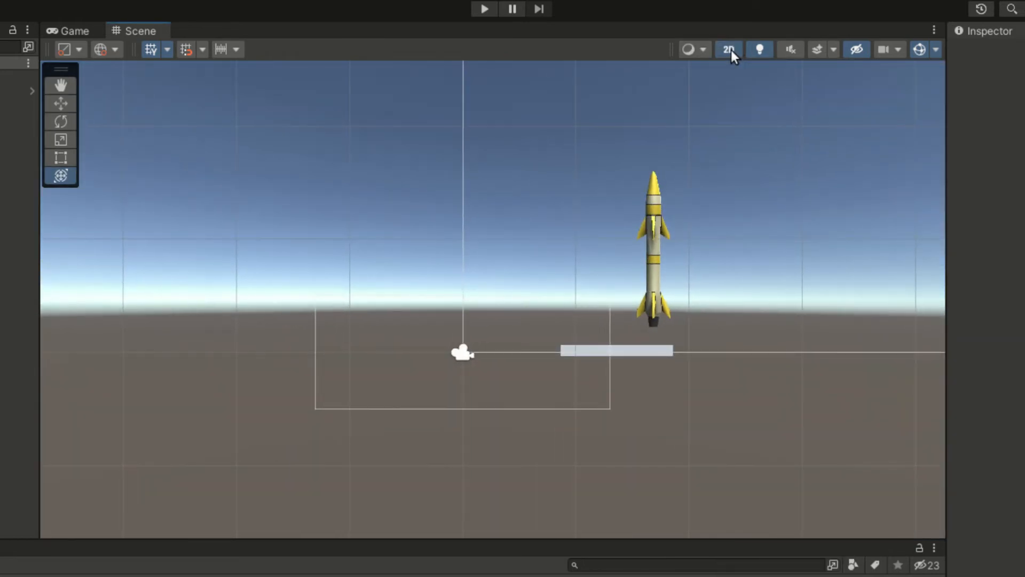
{"action": "left_click", "coordinate": [727, 50]}
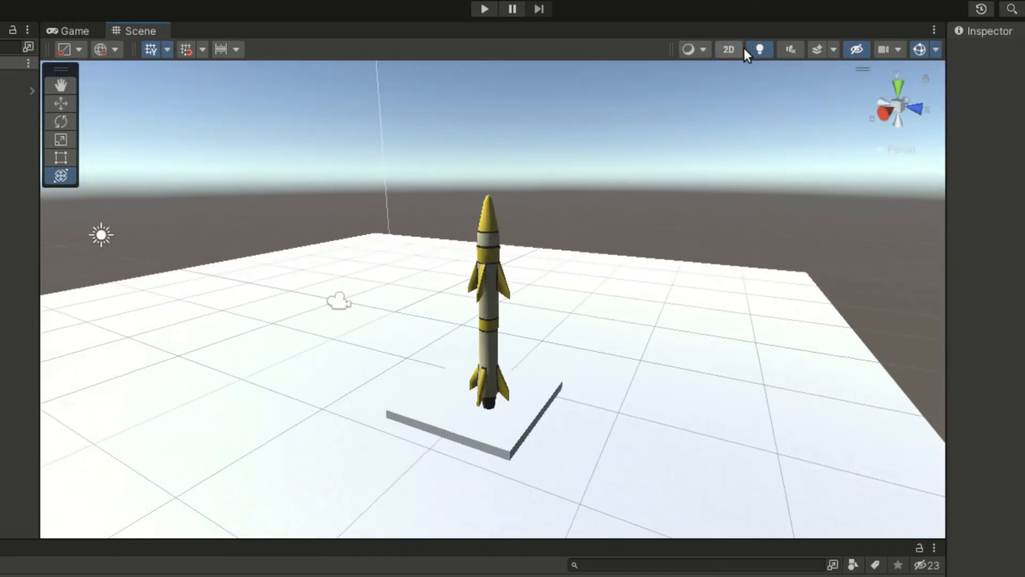
Toggle scene lighting and audio preview off and on, and show the visual effects options
{"action": "left_click", "coordinate": [759, 49]}
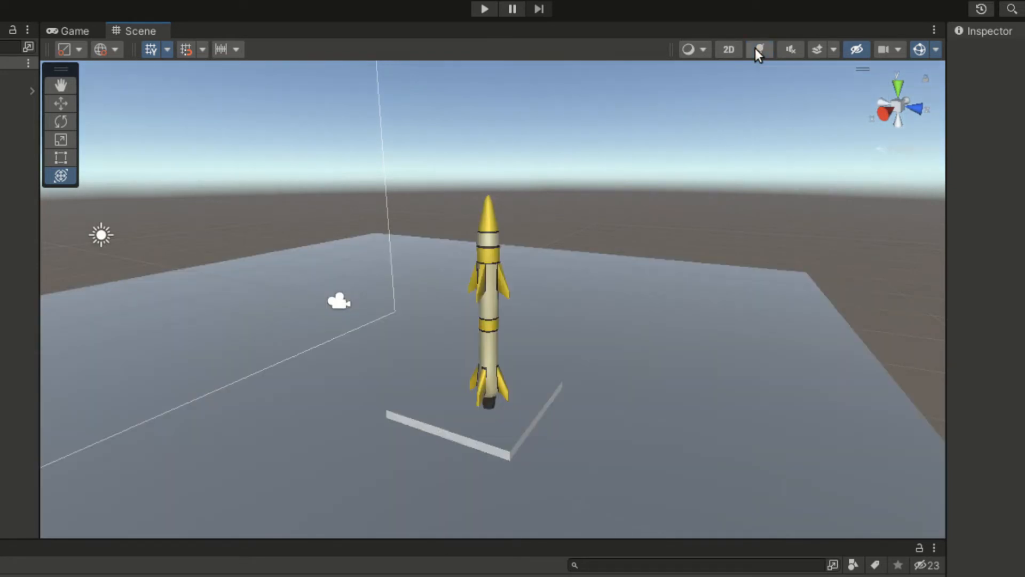
{"action": "left_click", "coordinate": [759, 50]}
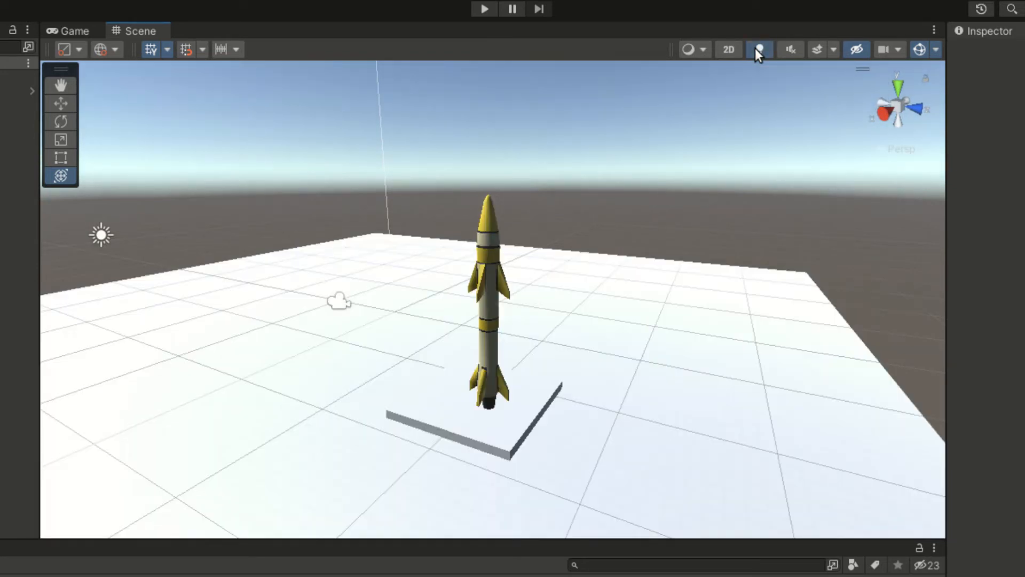
{"action": "left_click", "coordinate": [760, 49]}
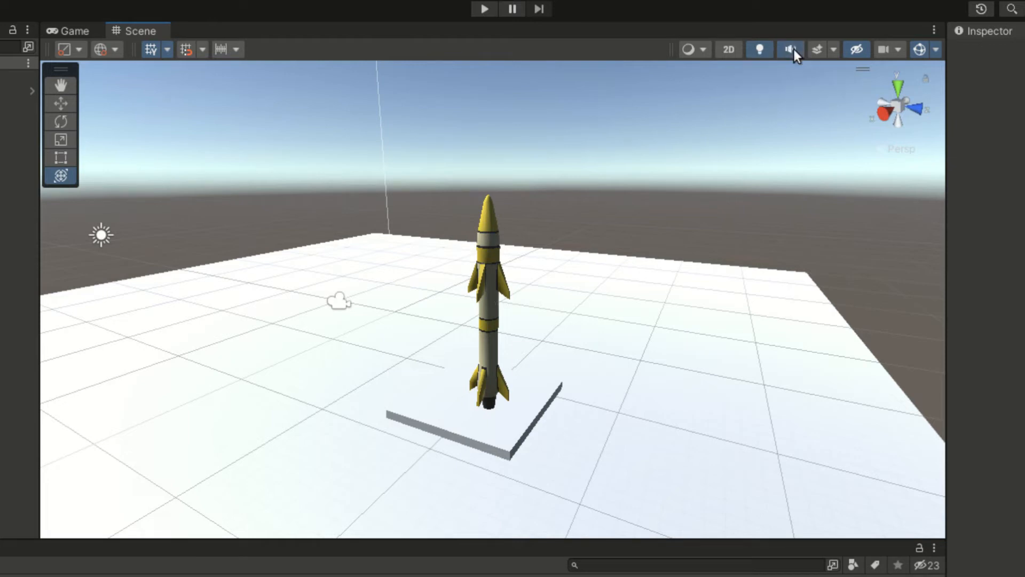
{"action": "left_click", "coordinate": [790, 49]}
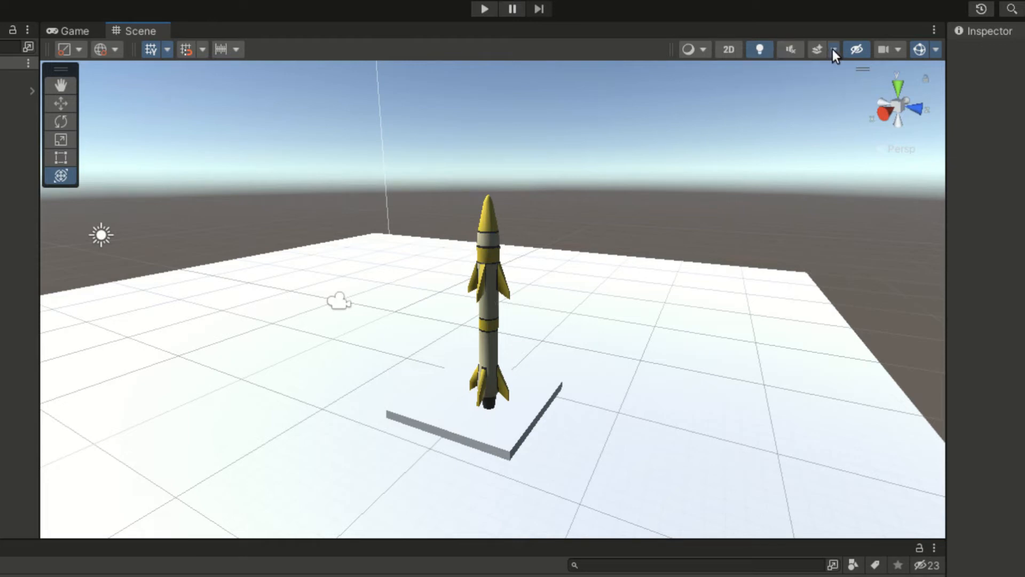
{"action": "left_click", "coordinate": [834, 49]}
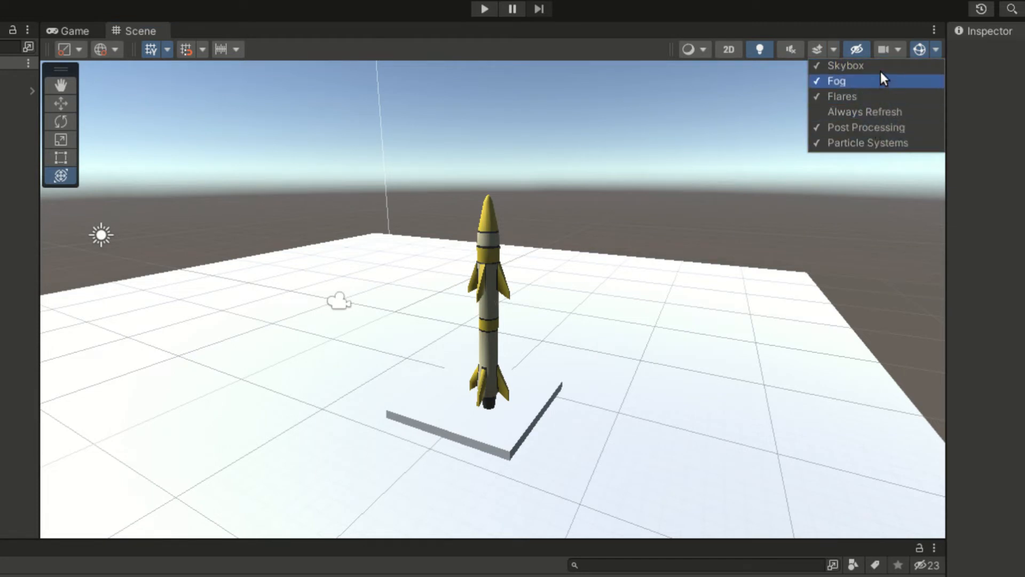
{"action": "mouse_move", "coordinate": [882, 90]}
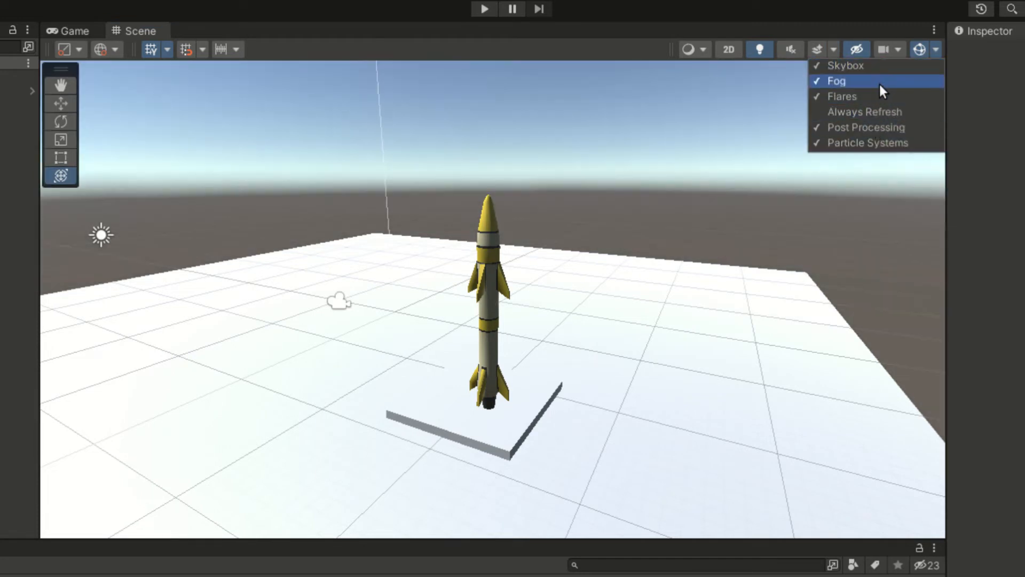
{"action": "mouse_move", "coordinate": [836, 51]}
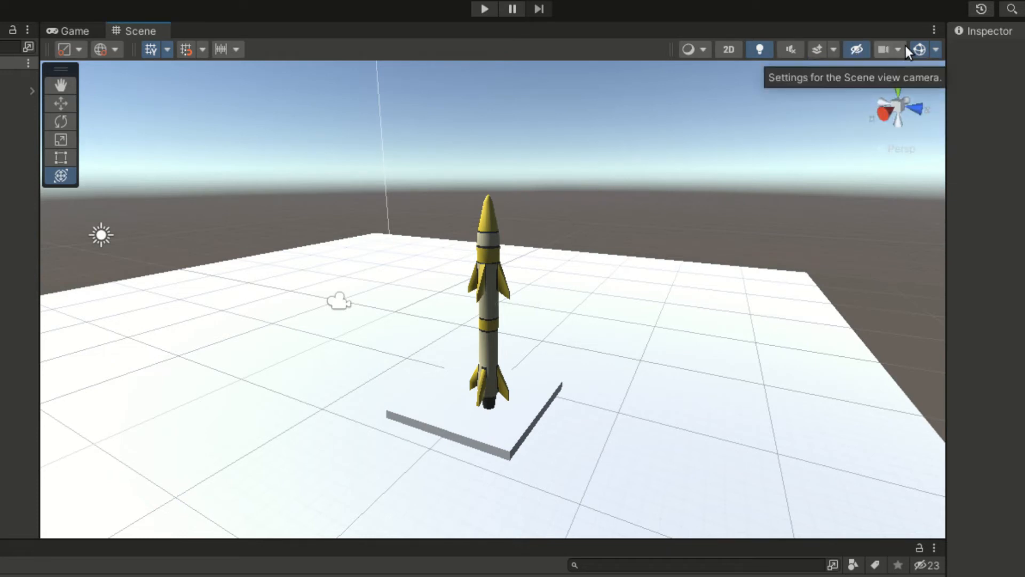
Set the Scene camera's Camera Speed Max to 99 in the camera settings
{"action": "left_click", "coordinate": [919, 49]}
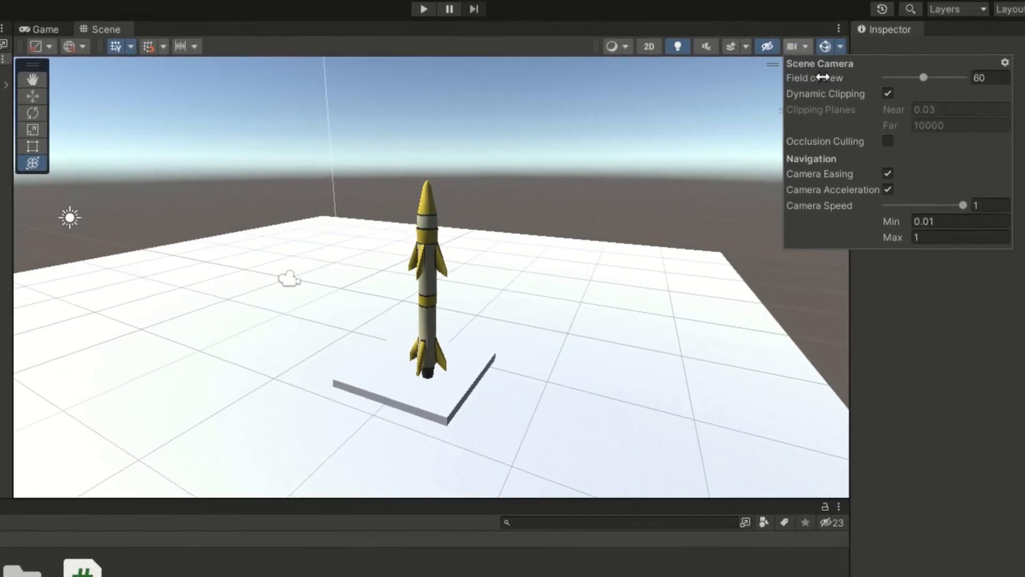
{"action": "mouse_move", "coordinate": [857, 118]}
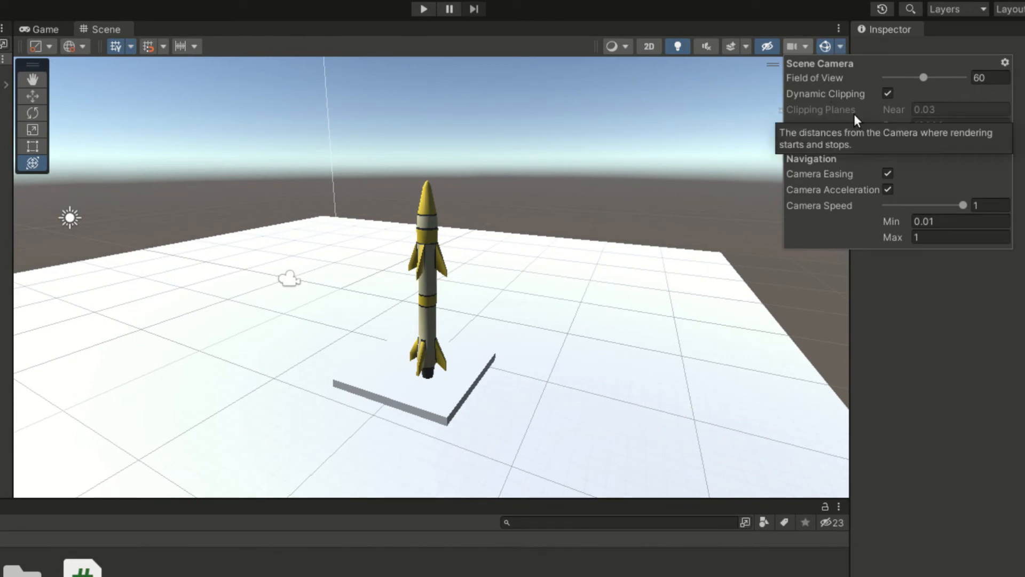
{"action": "mouse_move", "coordinate": [879, 248]}
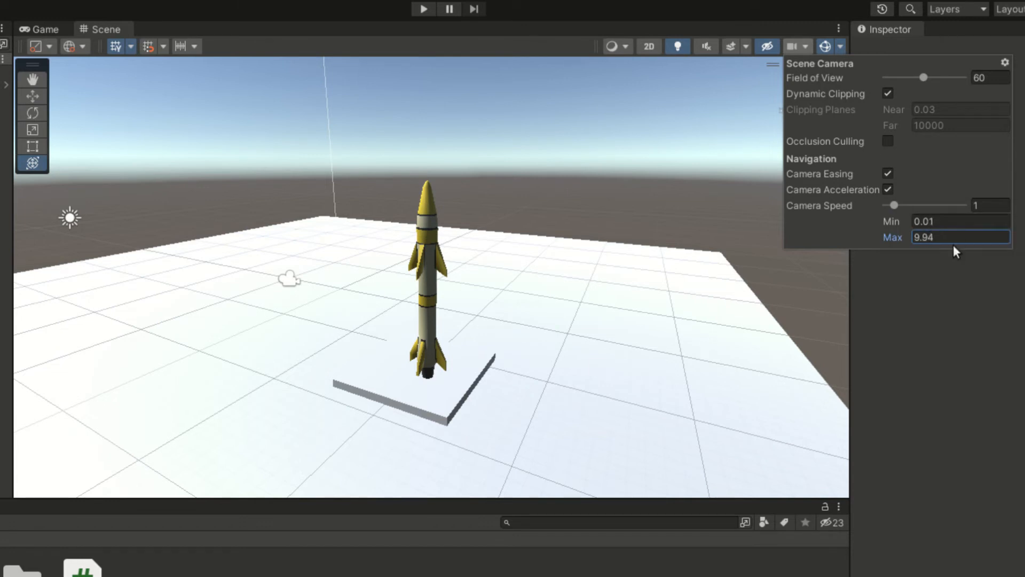
{"action": "type", "text": "99"}
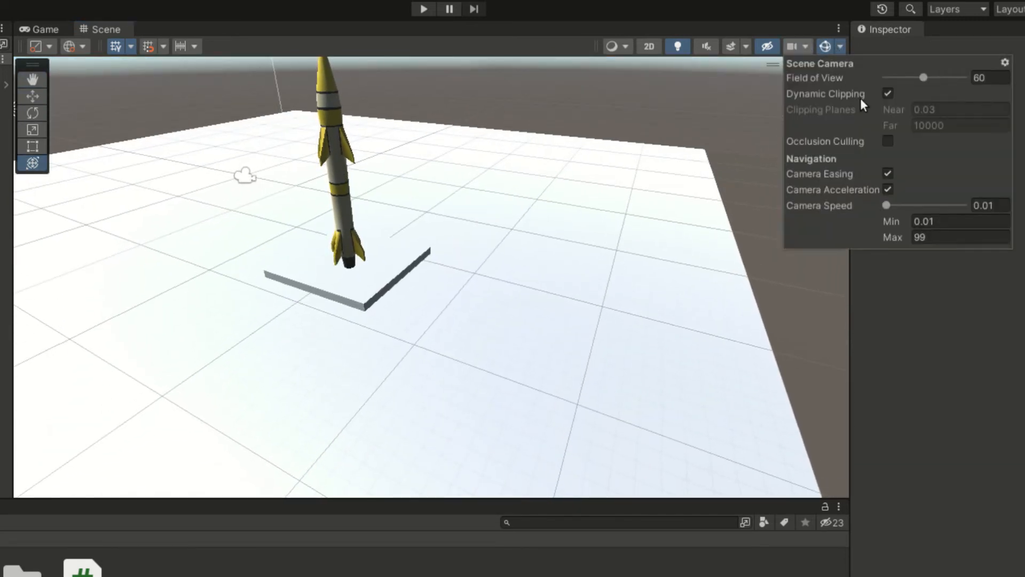
{"action": "left_click", "coordinate": [887, 94]}
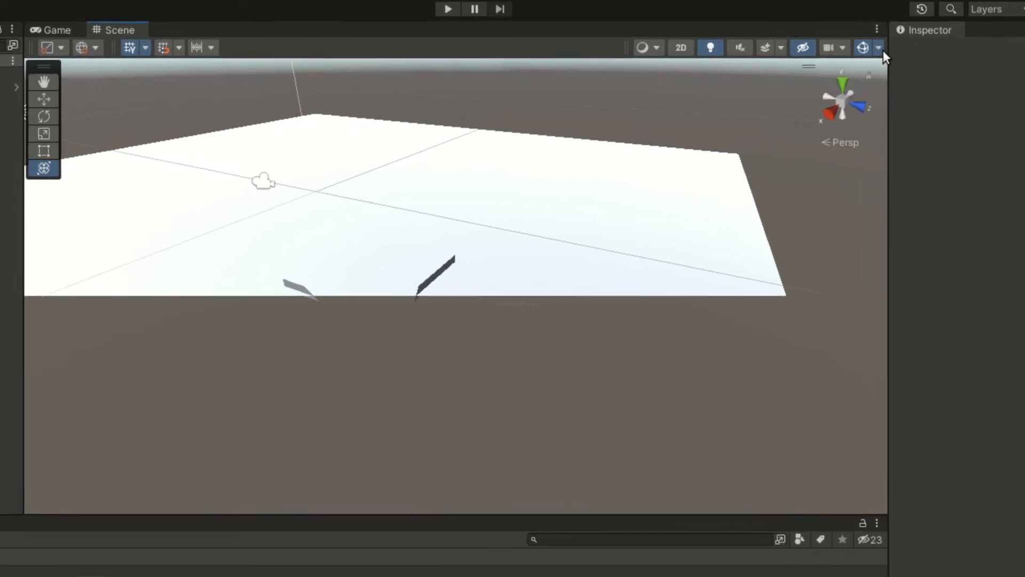
Show the Gizmos dropdown list of gizmo display options in the Scene view
{"action": "left_click", "coordinate": [878, 47]}
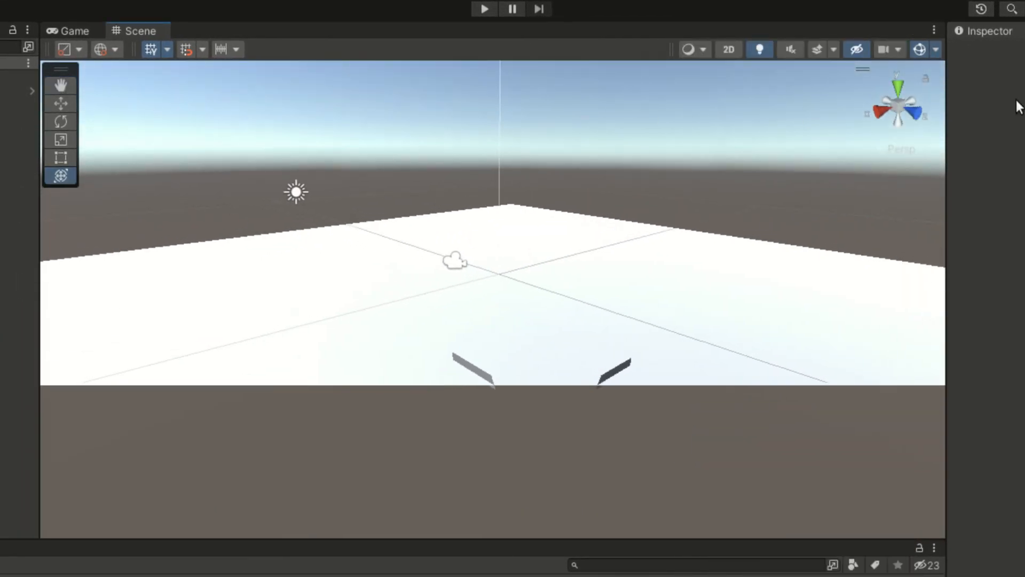
{"action": "left_click", "coordinate": [935, 49]}
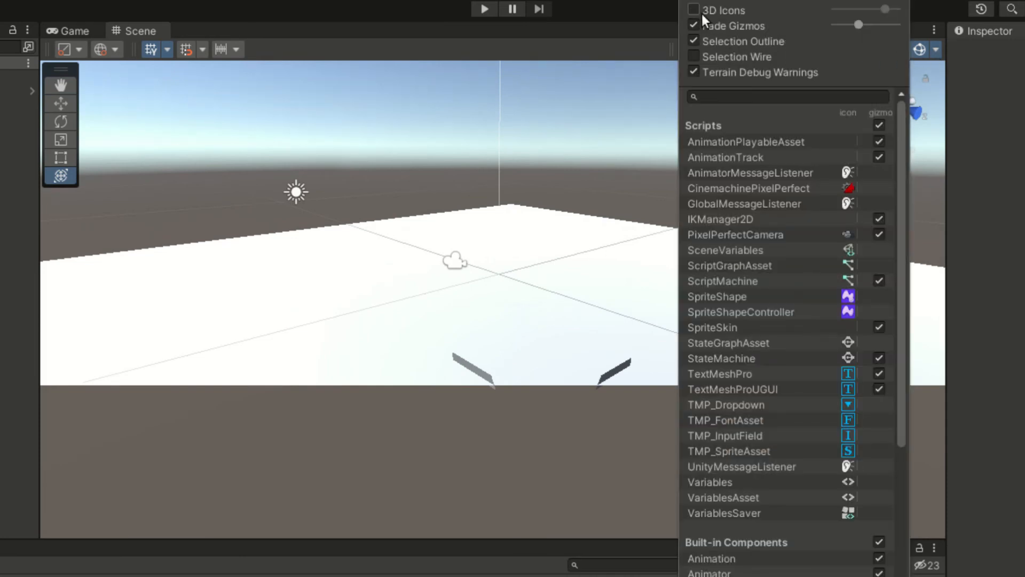
{"action": "left_click", "coordinate": [693, 9]}
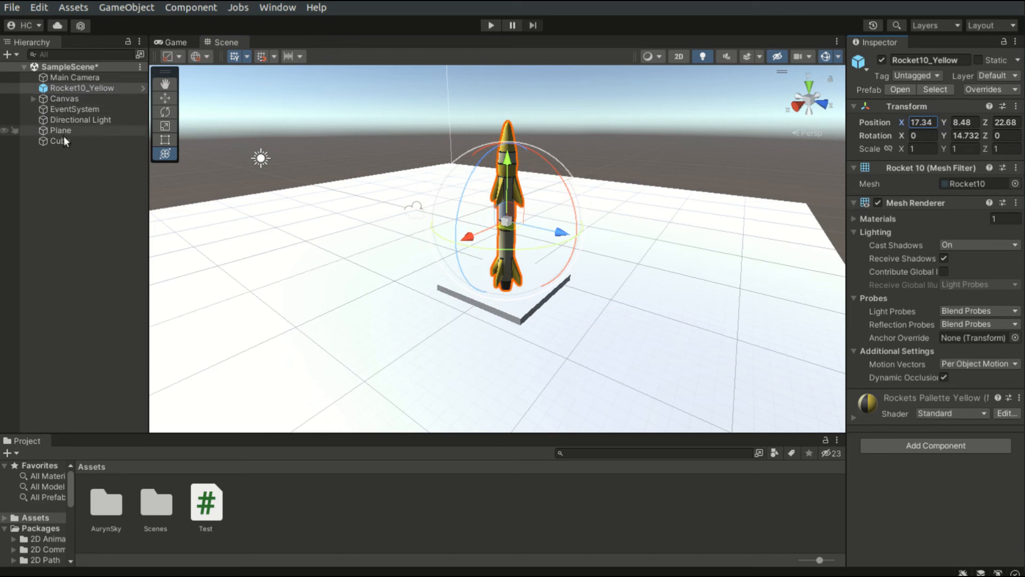
Parent the Cube under the Plane in the Hierarchy
{"action": "left_click", "coordinate": [68, 141]}
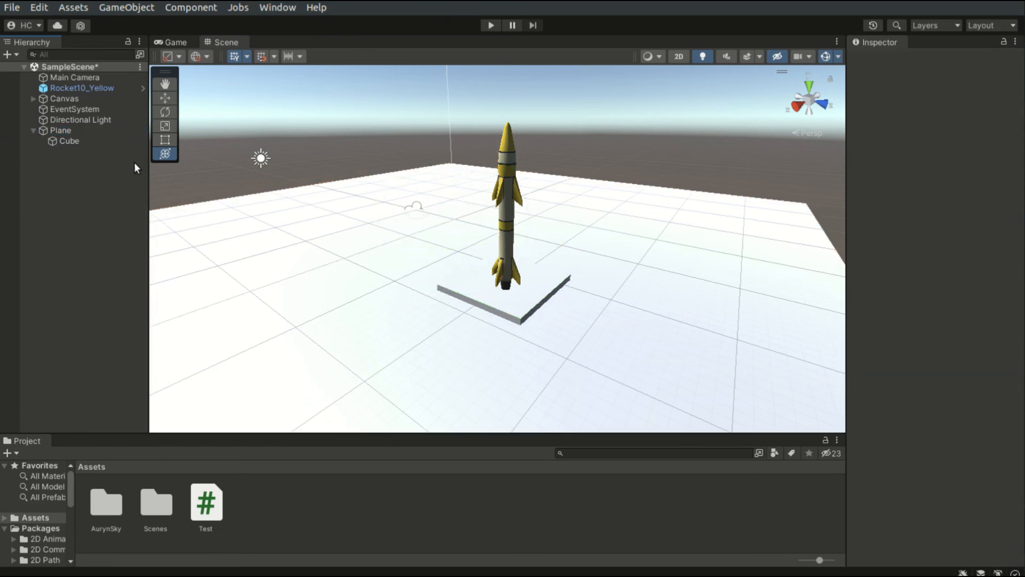
{"action": "mouse_move", "coordinate": [676, 154]}
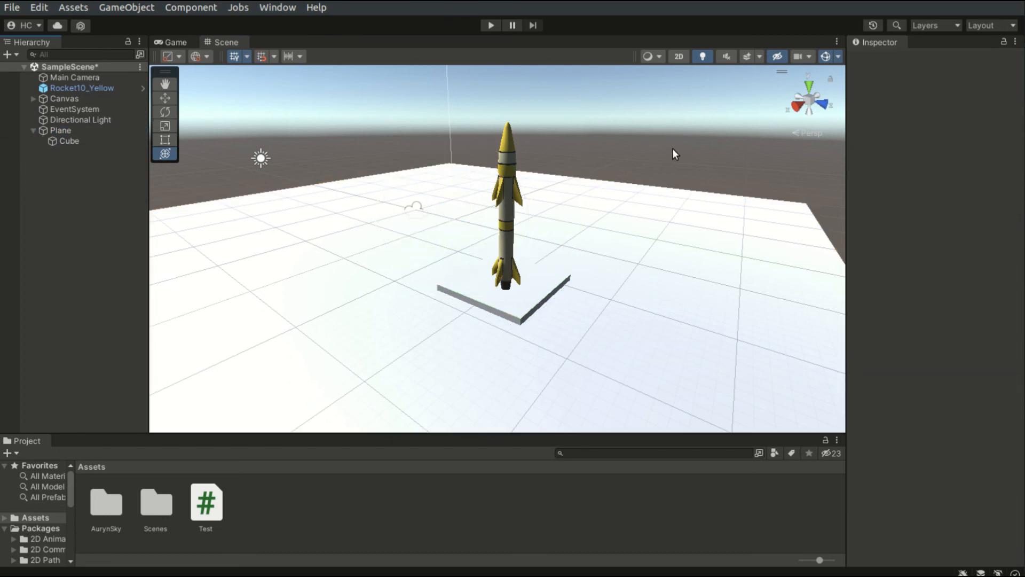